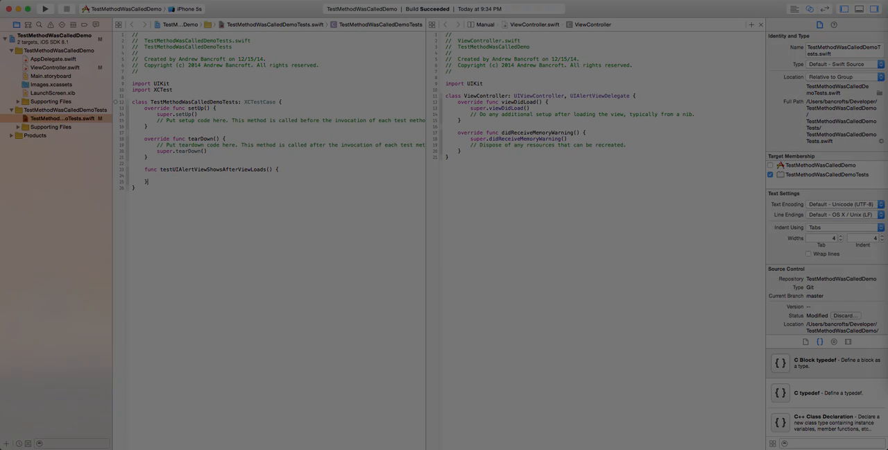
Declare 'let vc = ViewController()' at the start of testUIAlertViewShowsAfterViewLoads.
{"action": "type", "text": "let vc = ViewController()"}
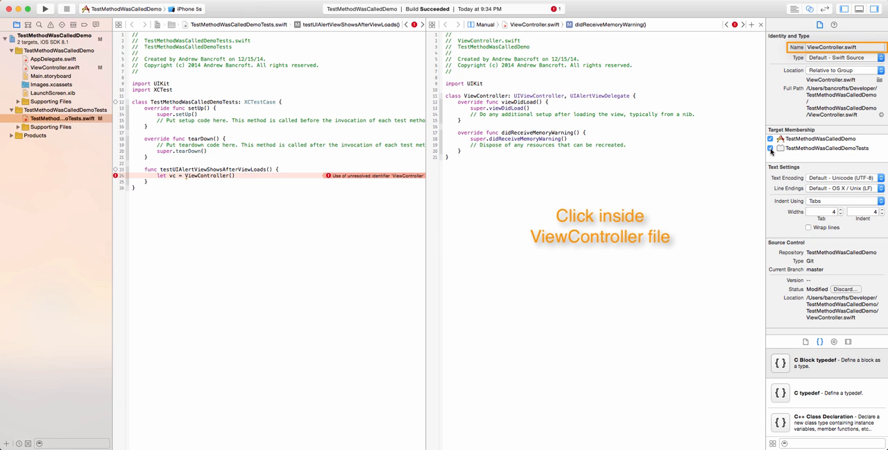
Focus the ViewController.swift editor so the unresolved identifier error clears.
{"action": "left_click", "coordinate": [771, 147]}
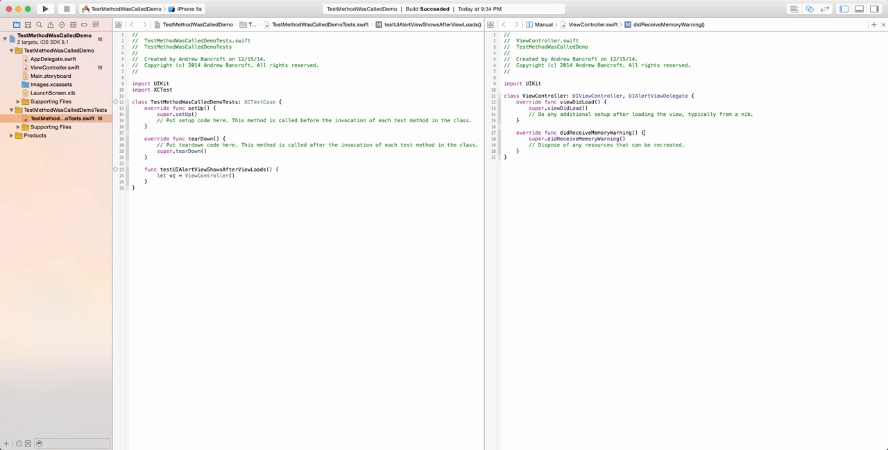
Assign vc.alertView = FakeAlertView() and give FakeAlertView a 'var showWasCalled = false' flag.
{"action": "type", "text": "vc.alertView = FakeAlertView()"}
{"action": "type", "text": "var alertView = UIAlertView(title: \"Test Alert\", message: \"Alert!\", delegate: nil, cancelButtonTitle: \"OK"}
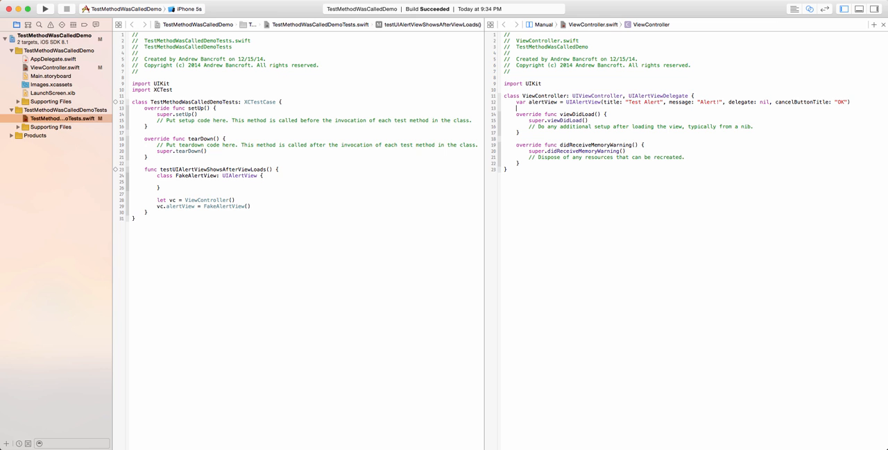
{"action": "type", "text": "var showWasCalled = false"}
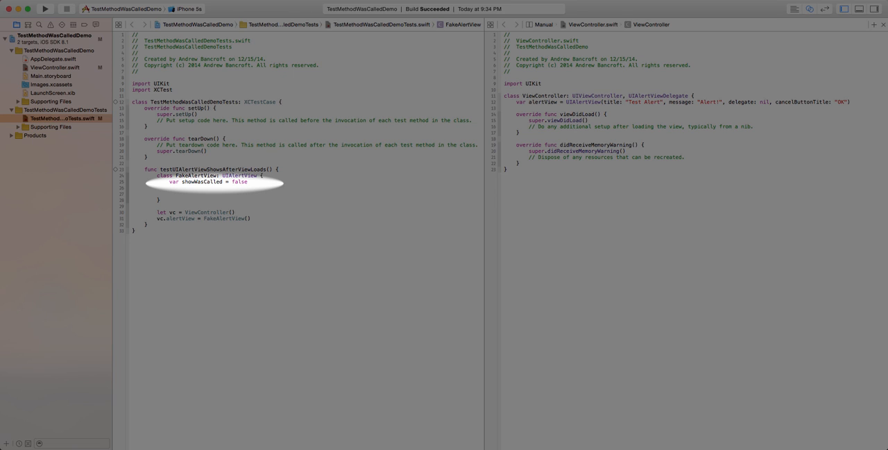
Override show() in FakeAlertView to set showWasCalled, then call vc.viewDidLoad() in the test.
{"action": "type", "text": "private override func show() {"}
{"action": "type", "text": "showWasCalled = true"}
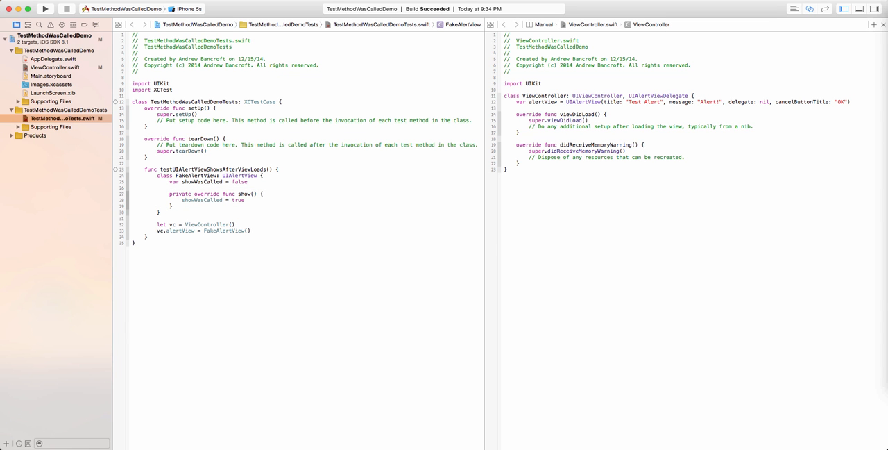
{"action": "type", "text": "vc.viewDidLoad()"}
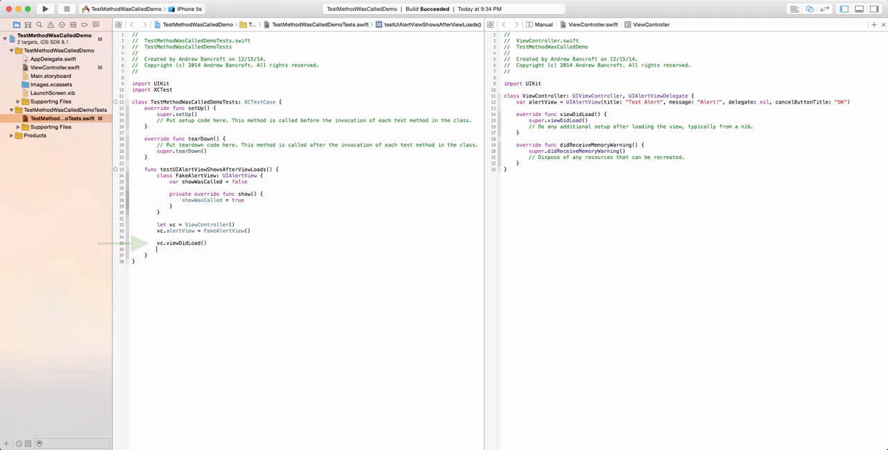
Assert showWasCalled with message "Show was not called.", then add alertView.show() in viewDidLoad.
{"action": "type", "text": "XCTAssertTrue((vc.alertView as FakeAlertView).showWasCalled, \"Show was not called.\")"}
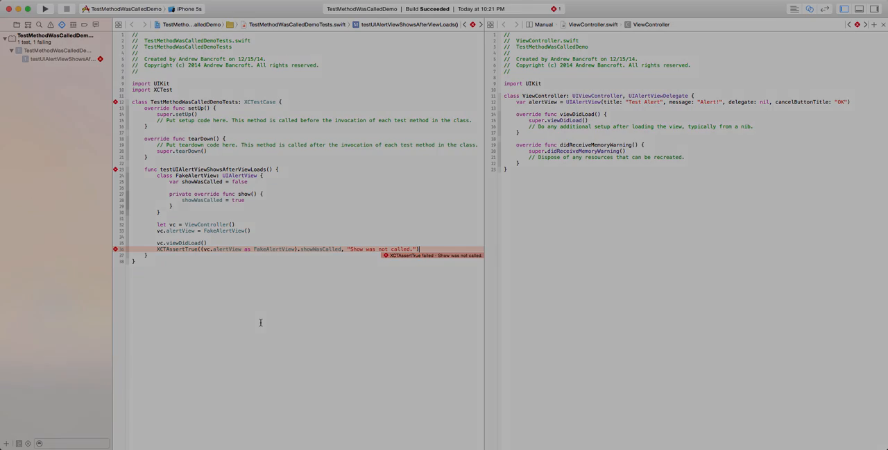
{"action": "type", "text": "alertView.show()"}
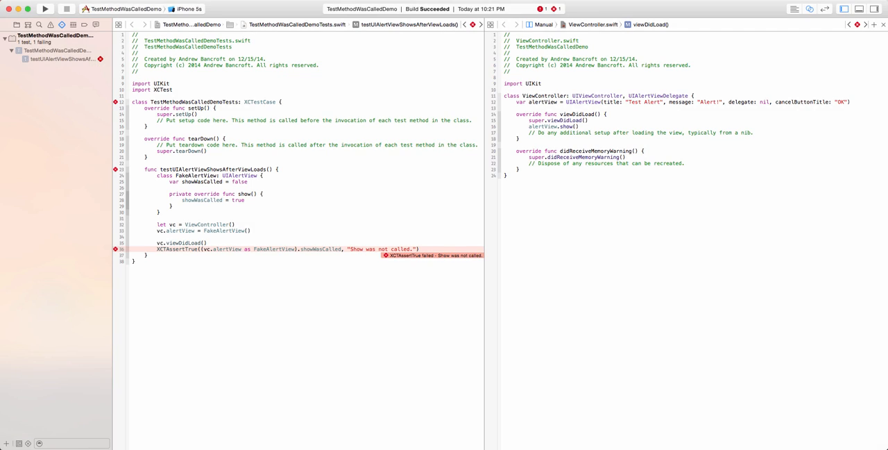